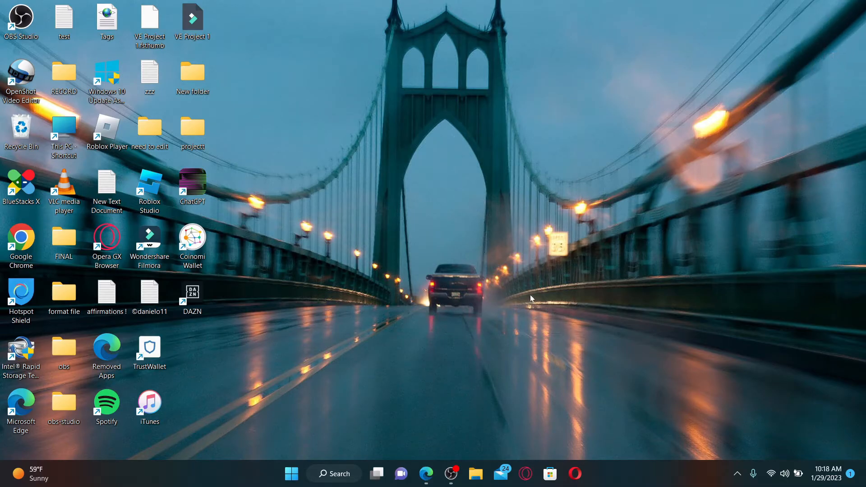
{"action": "mouse_move", "coordinate": [473, 335]}
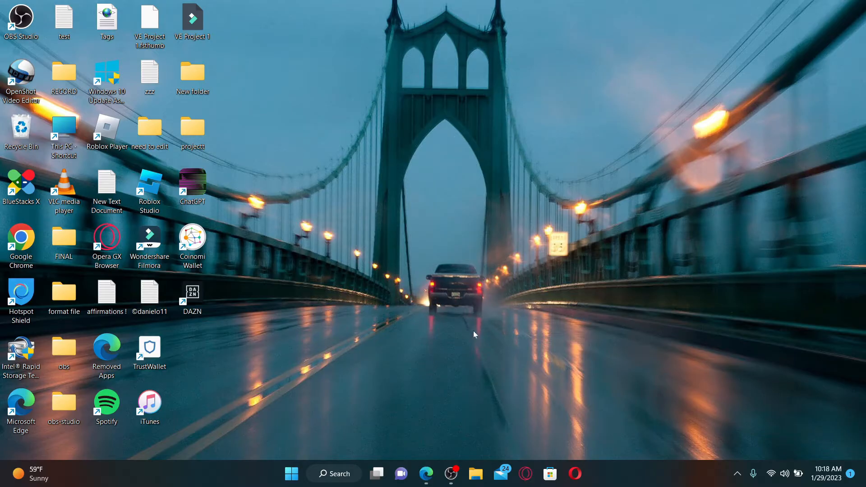
Launch Microsoft Edge from the taskbar and go to quillbot.com.
{"action": "left_click", "coordinate": [426, 473]}
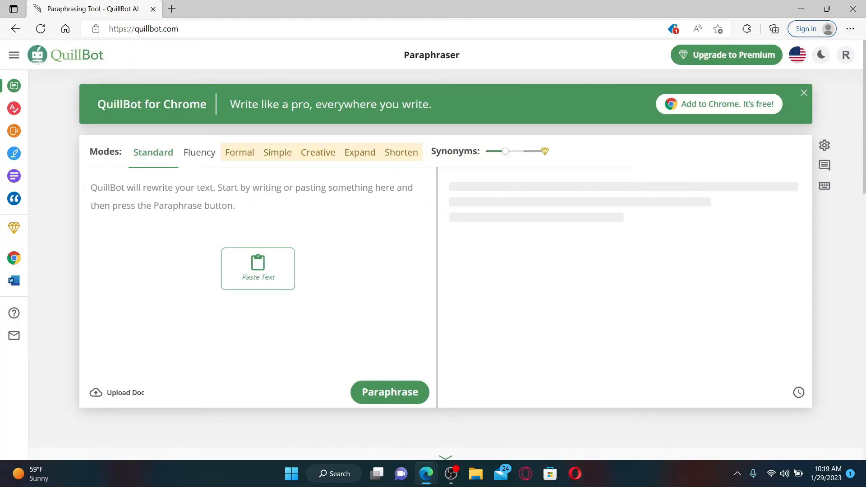
Show Account Details from the profile avatar menu, revealing name, email and free plan.
{"action": "left_click", "coordinate": [844, 55]}
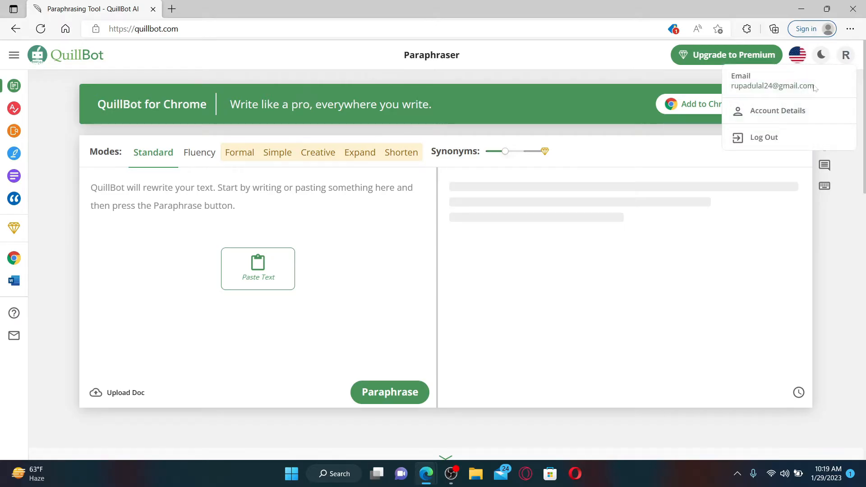
{"action": "left_click", "coordinate": [776, 110]}
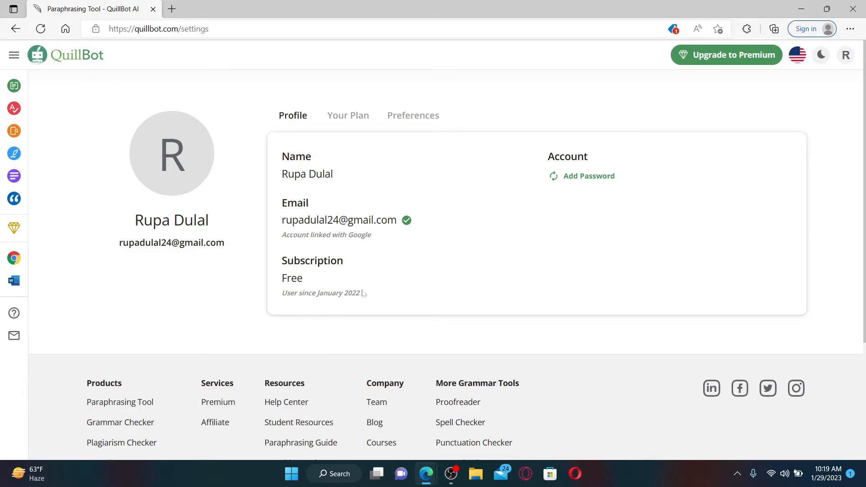
{"action": "mouse_move", "coordinate": [454, 282]}
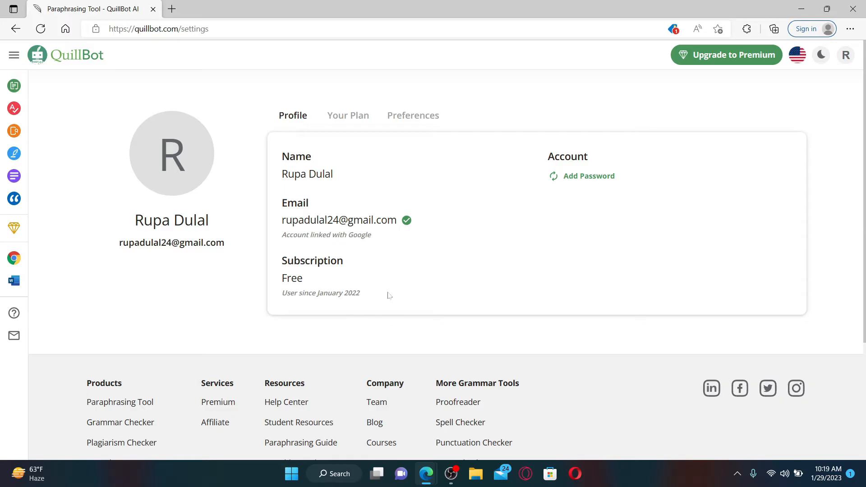
Reach the Contact Us form via the hamburger menu and enter the name and email.
{"action": "left_click", "coordinate": [14, 55]}
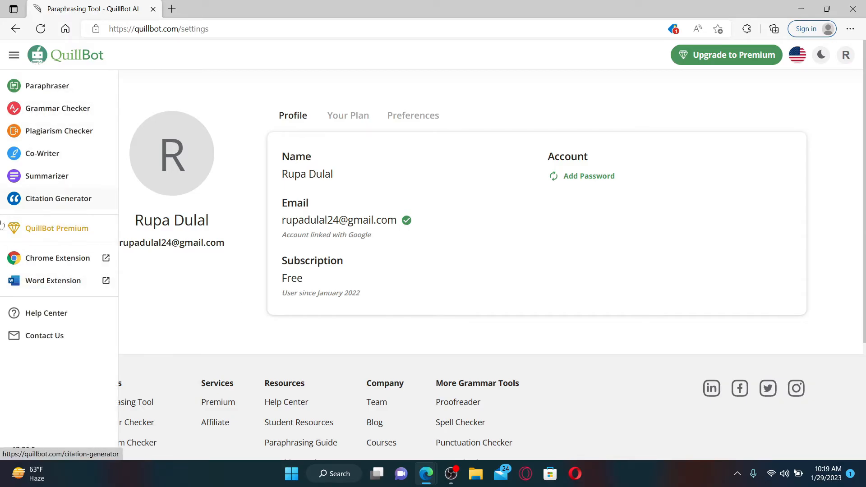
{"action": "left_click", "coordinate": [45, 336]}
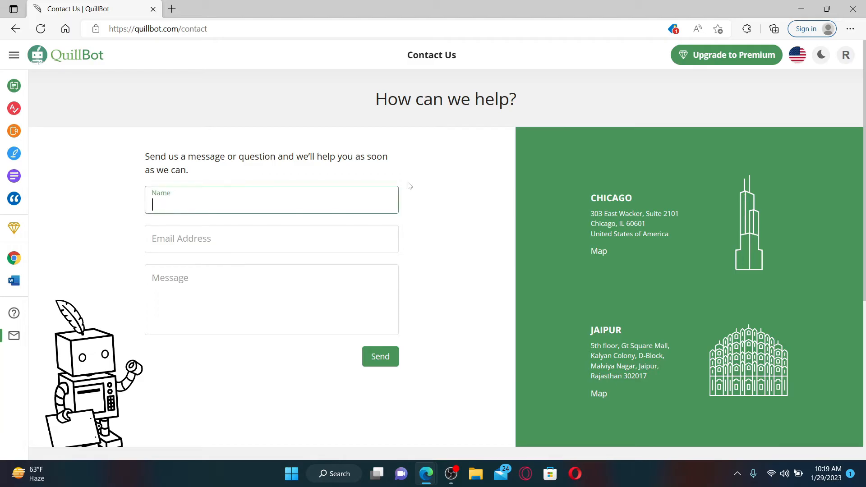
{"action": "type", "text": "Rup"}
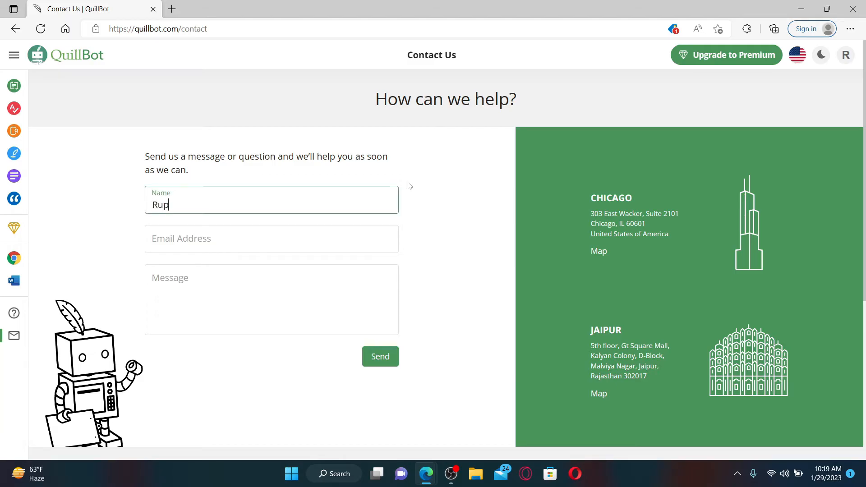
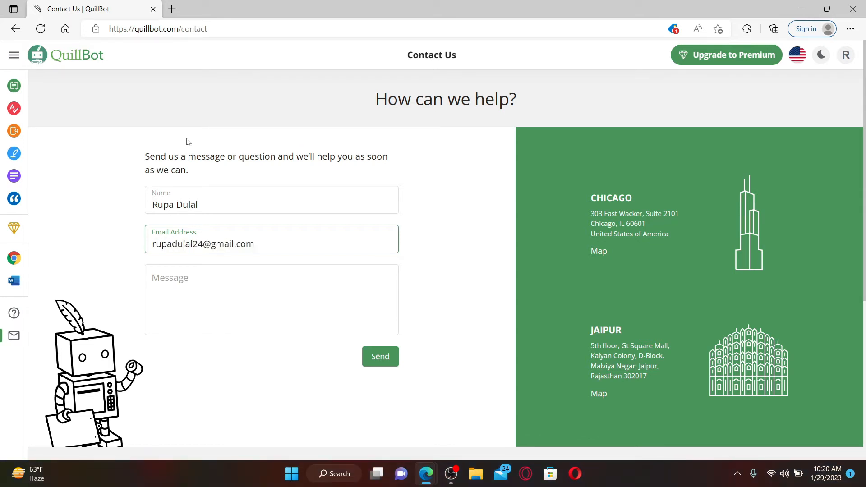
Write the message: 'hello, i would like to delete my quillbot account and all of its data. I no longer wa'.
{"action": "left_click", "coordinate": [270, 298]}
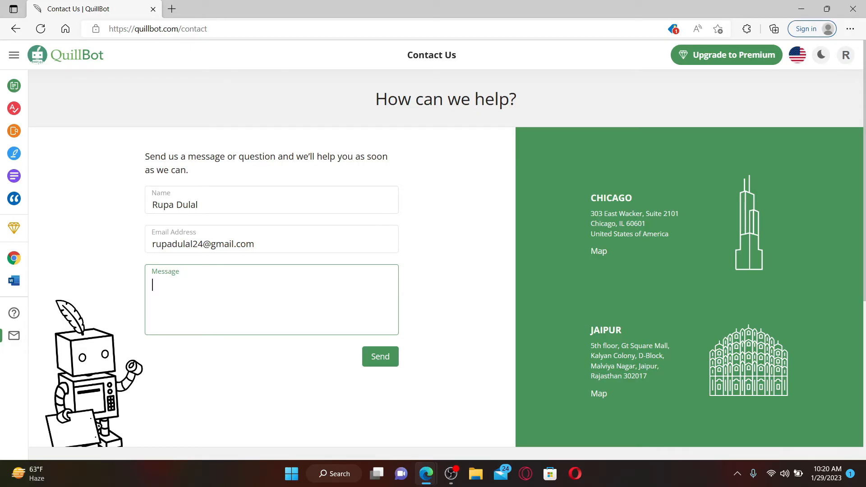
{"action": "type", "text": "hello, i would like to delete my quillbot account and all of its data. I no longer want to use it. please help!"}
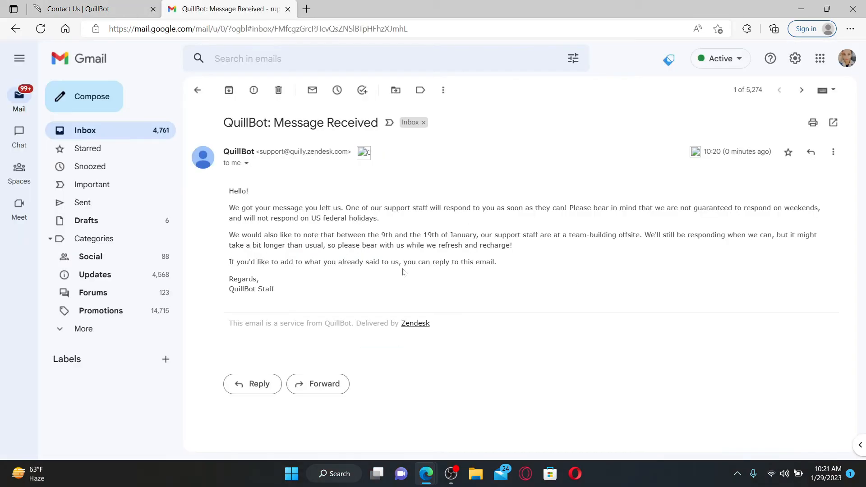
{"action": "mouse_move", "coordinate": [424, 262]}
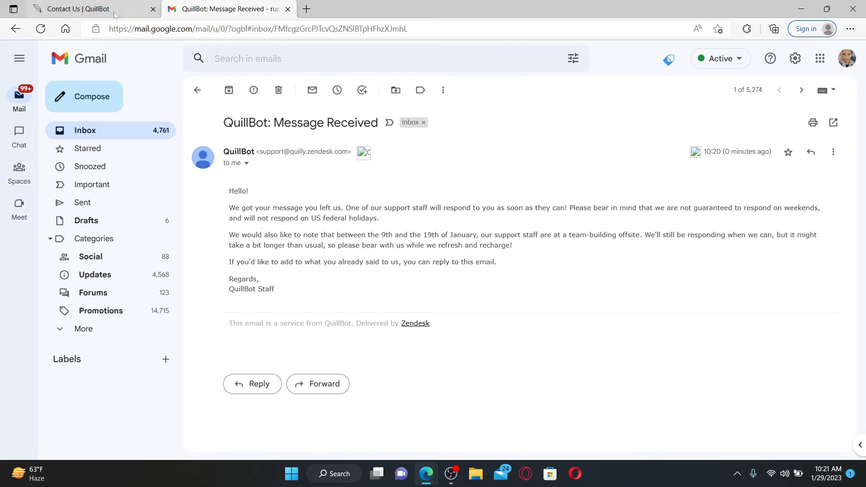
Switch back to the 'Contact Us | QuillBot' browser tab showing the emptied form.
{"action": "left_click", "coordinate": [78, 9]}
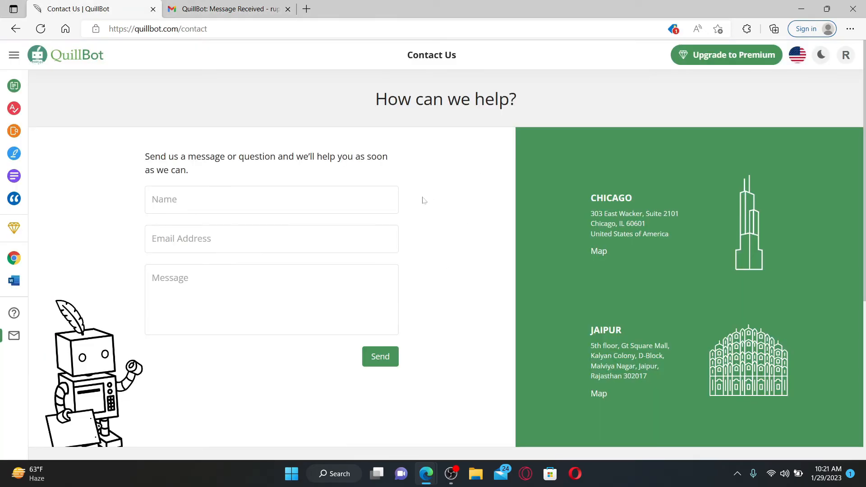
{"action": "mouse_move", "coordinate": [318, 388]}
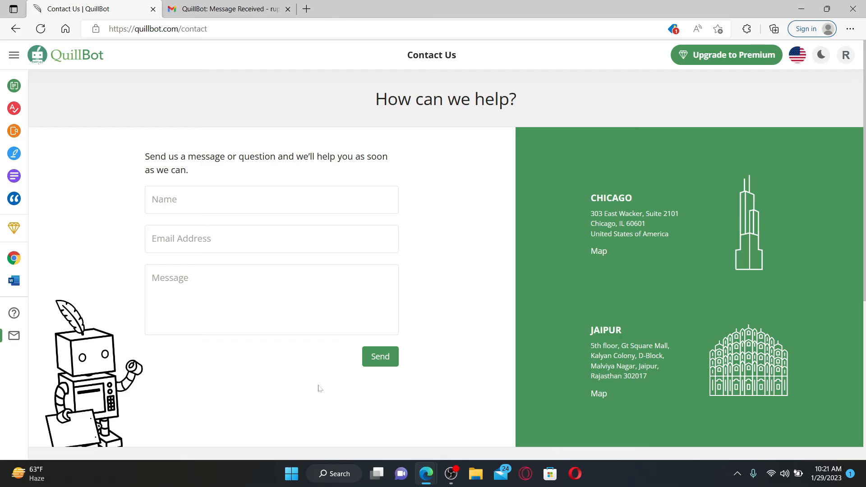